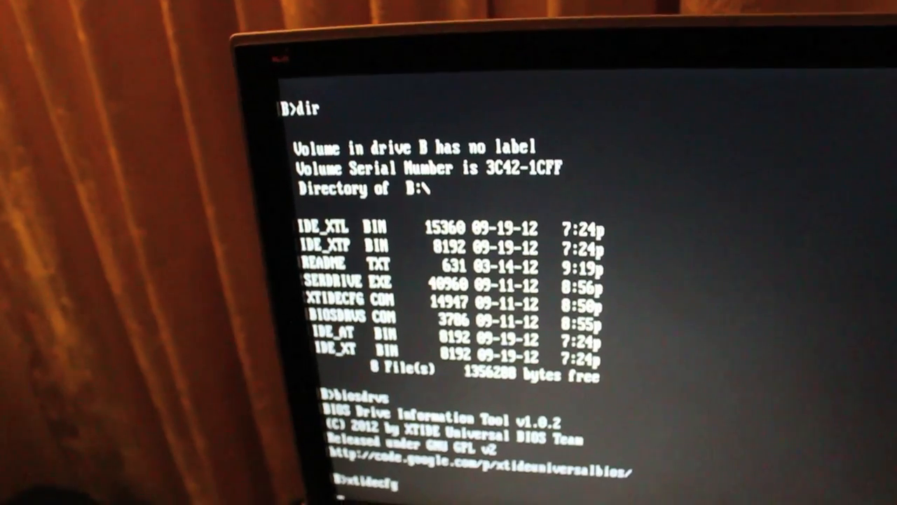
Launch xtidecfg from the B> prompt to show the XTIDE r2 controller at base address 300h
{"action": "key", "text": "enter"}
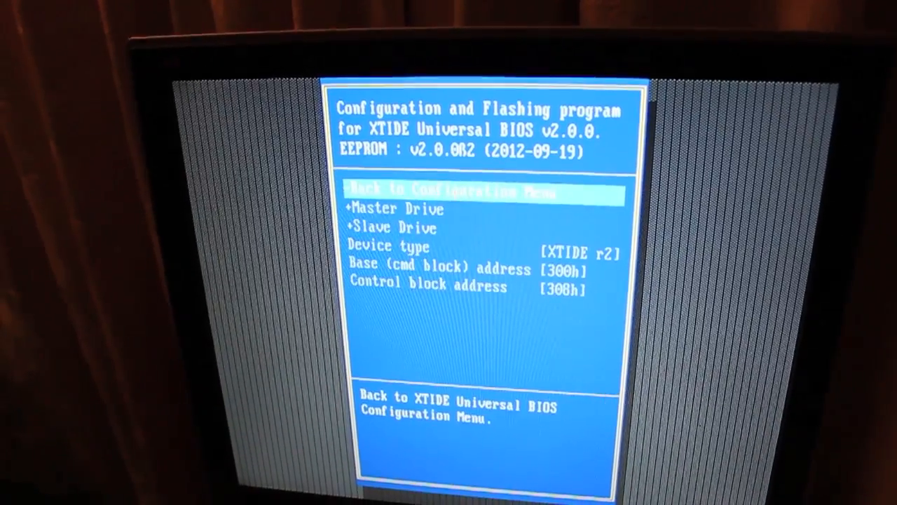
{"action": "key", "text": "down"}
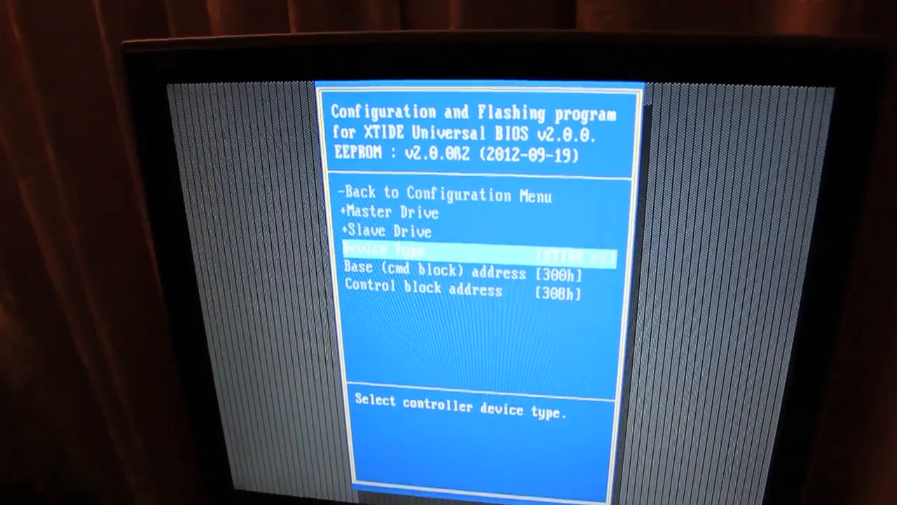
{"action": "key", "text": "Down"}
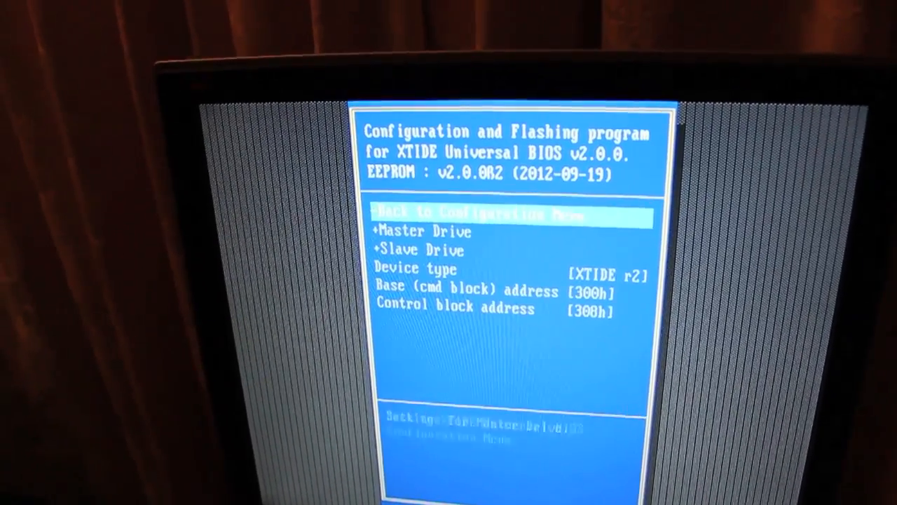
{"action": "key", "text": "down"}
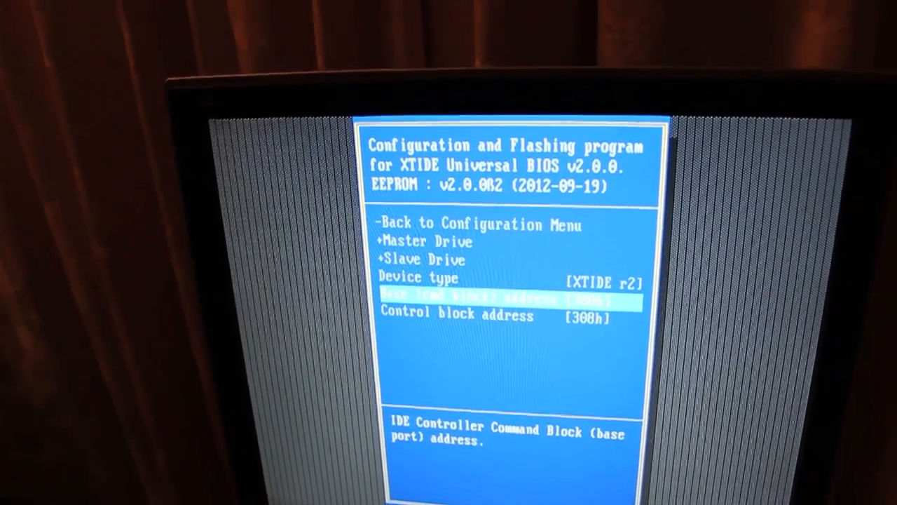